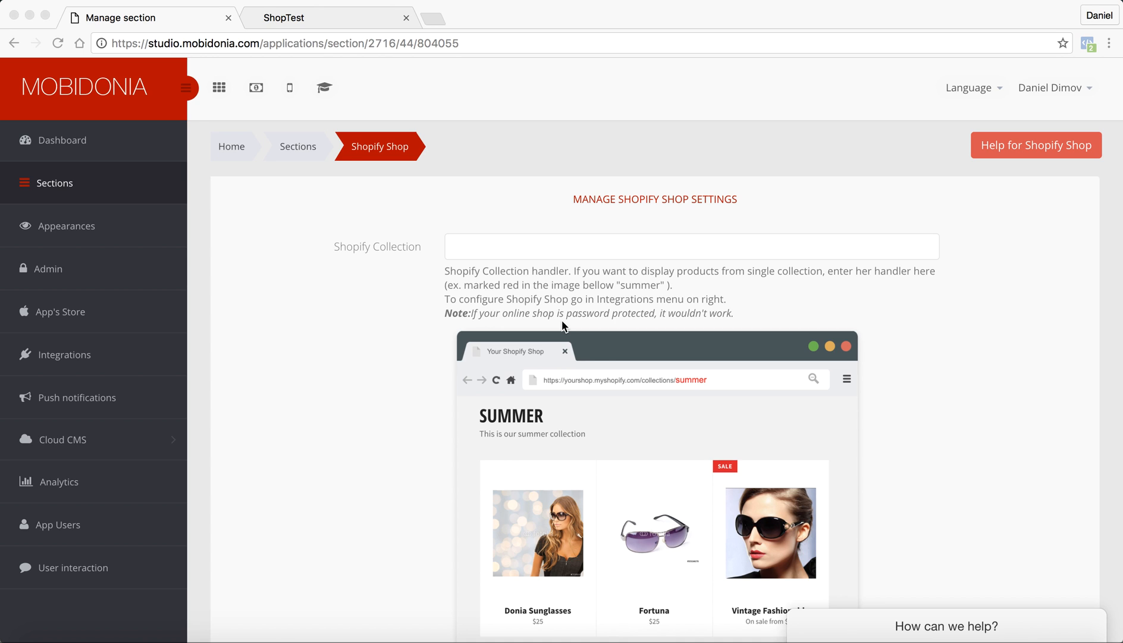
{"action": "mouse_move", "coordinate": [233, 349]}
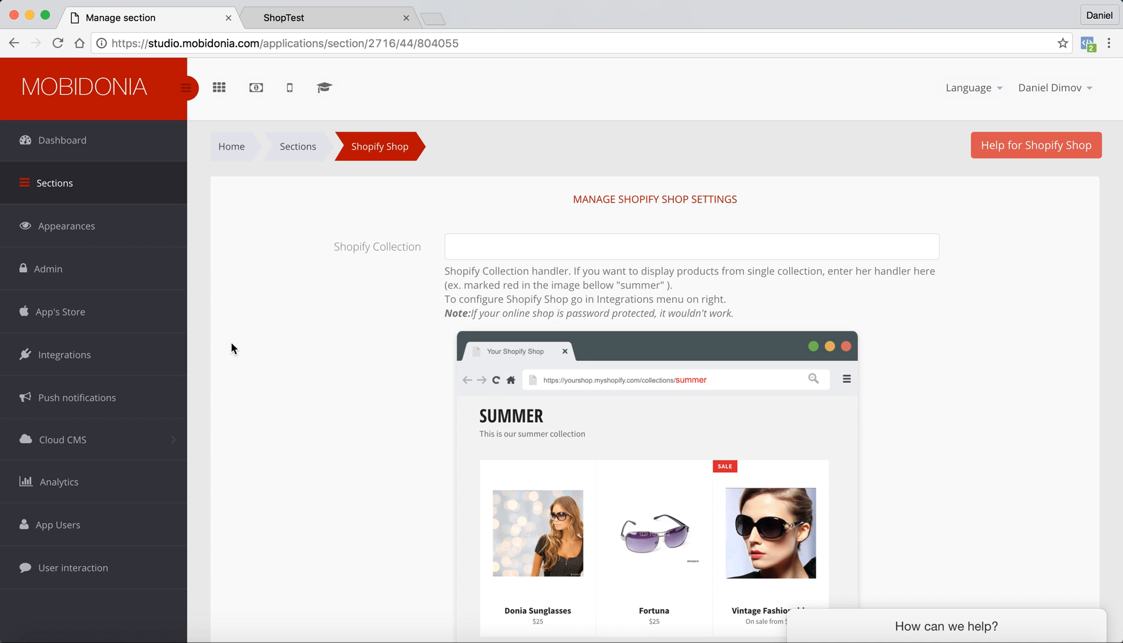
- Open the Integrations page showing the Shopify Shop settings
{"action": "left_click", "coordinate": [64, 355]}
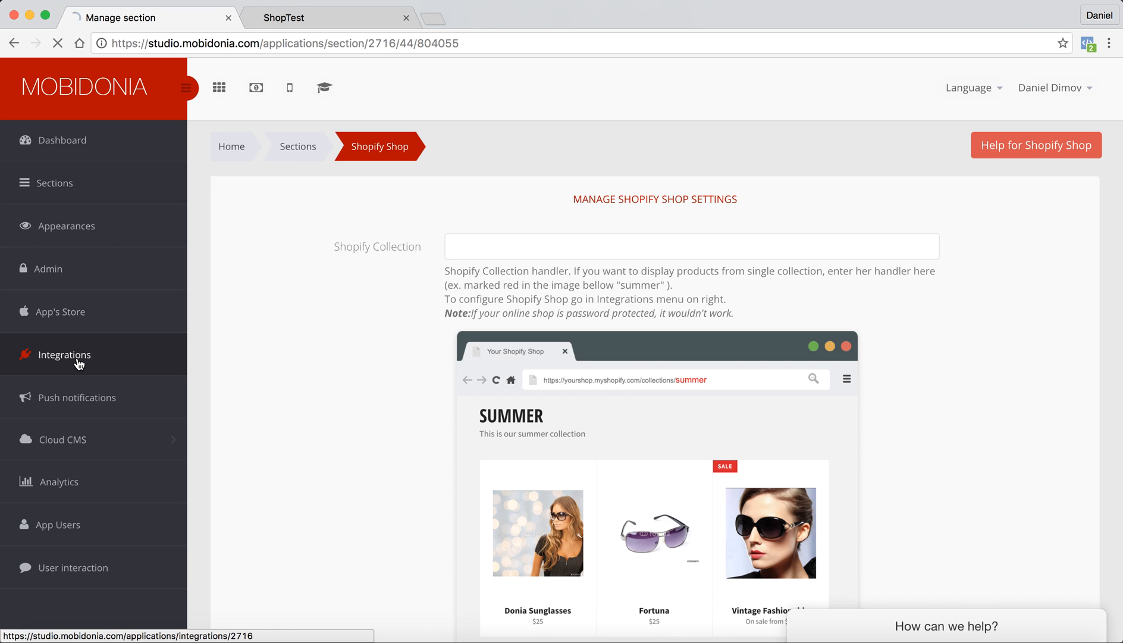
{"action": "left_click", "coordinate": [61, 354]}
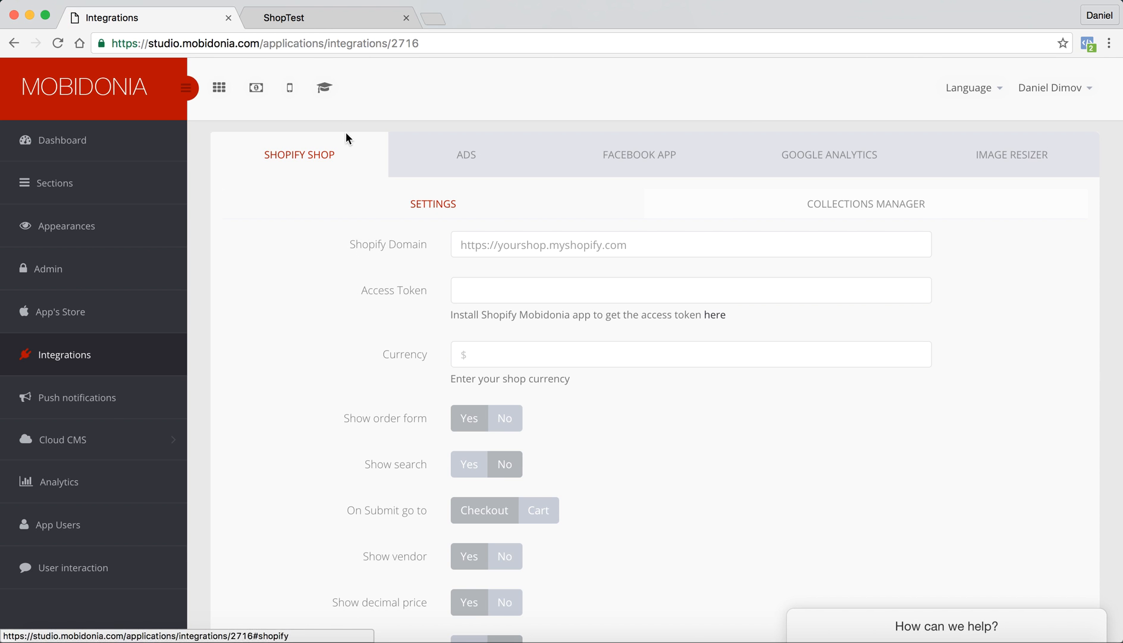
{"action": "left_click", "coordinate": [327, 17]}
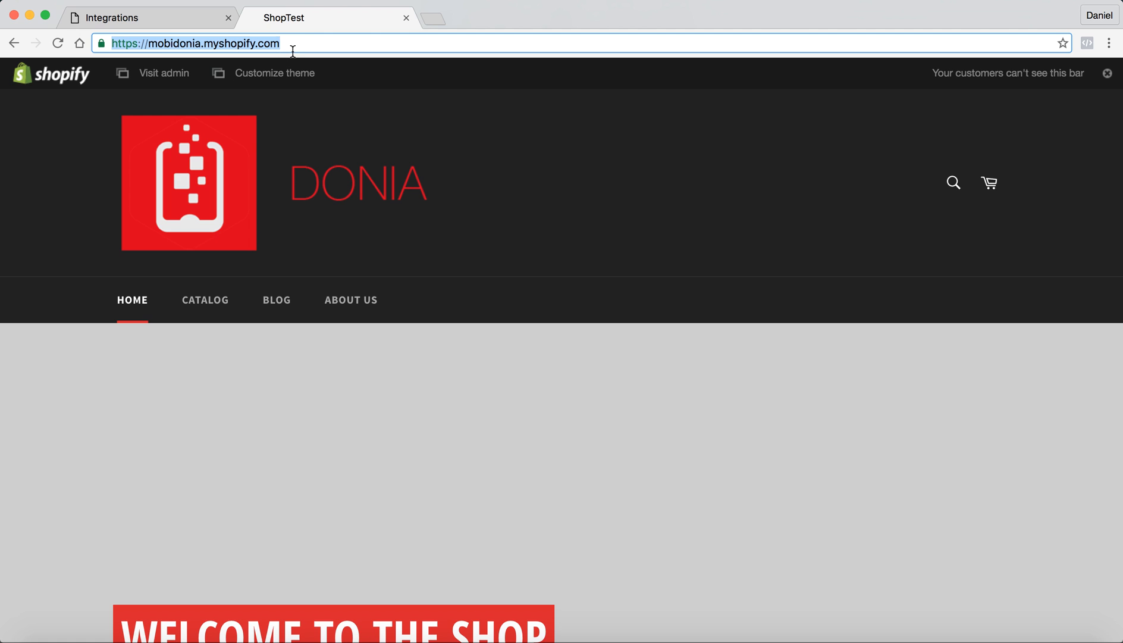
{"action": "left_click", "coordinate": [142, 16]}
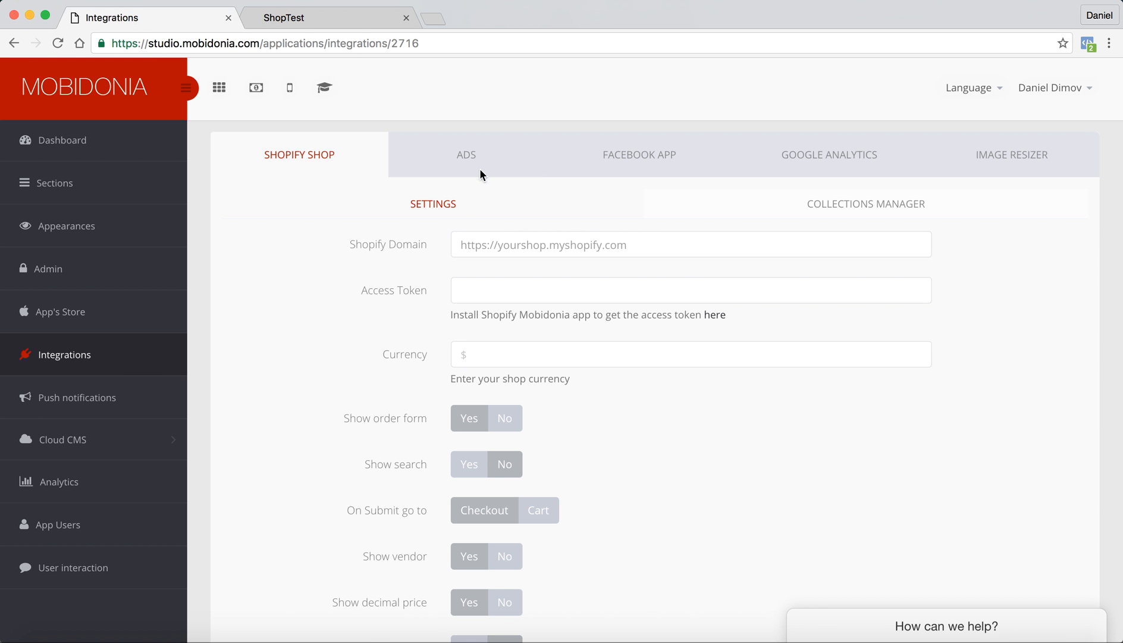
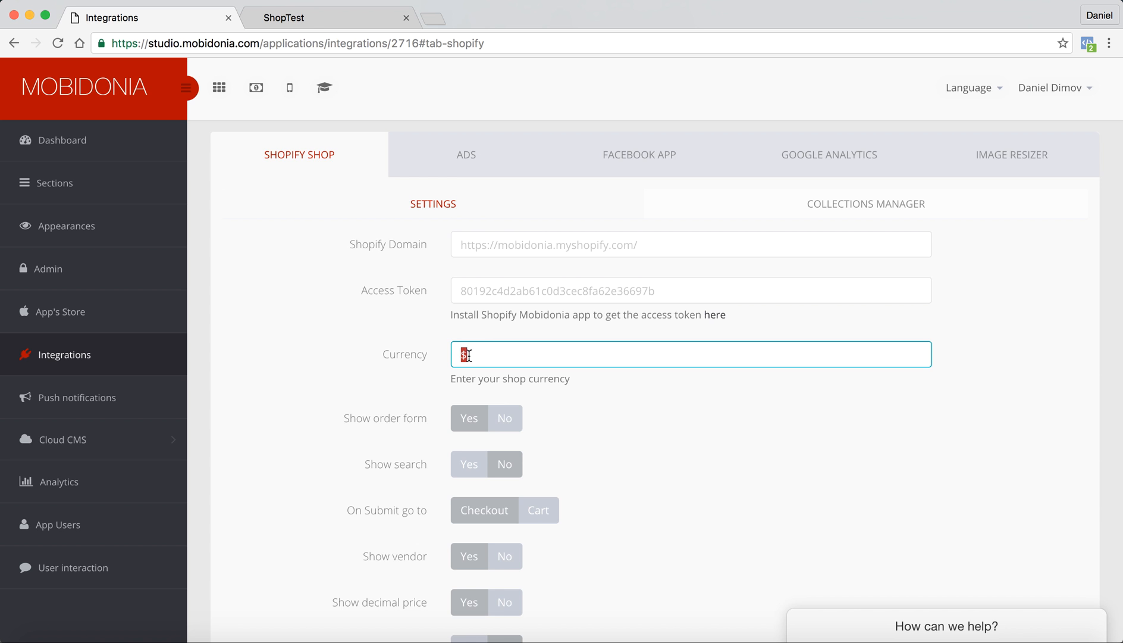
{"action": "scroll", "scroll_direction": "down", "scroll_amount": 3}
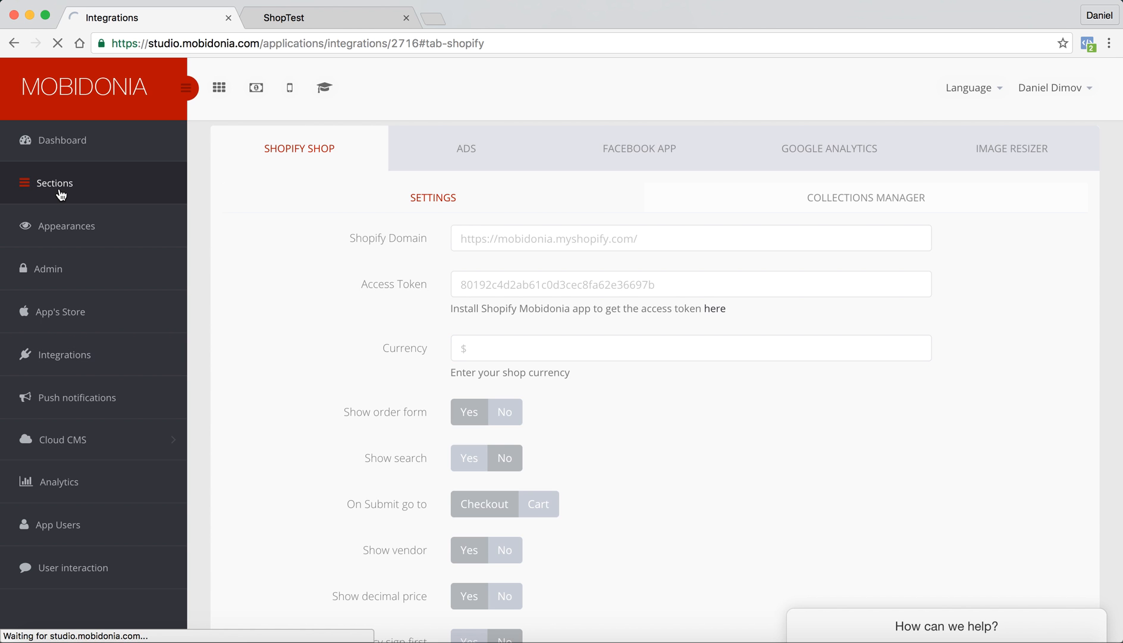
- Open the Shop section's content and review its empty Shopify Collection field
{"action": "left_click", "coordinate": [53, 183]}
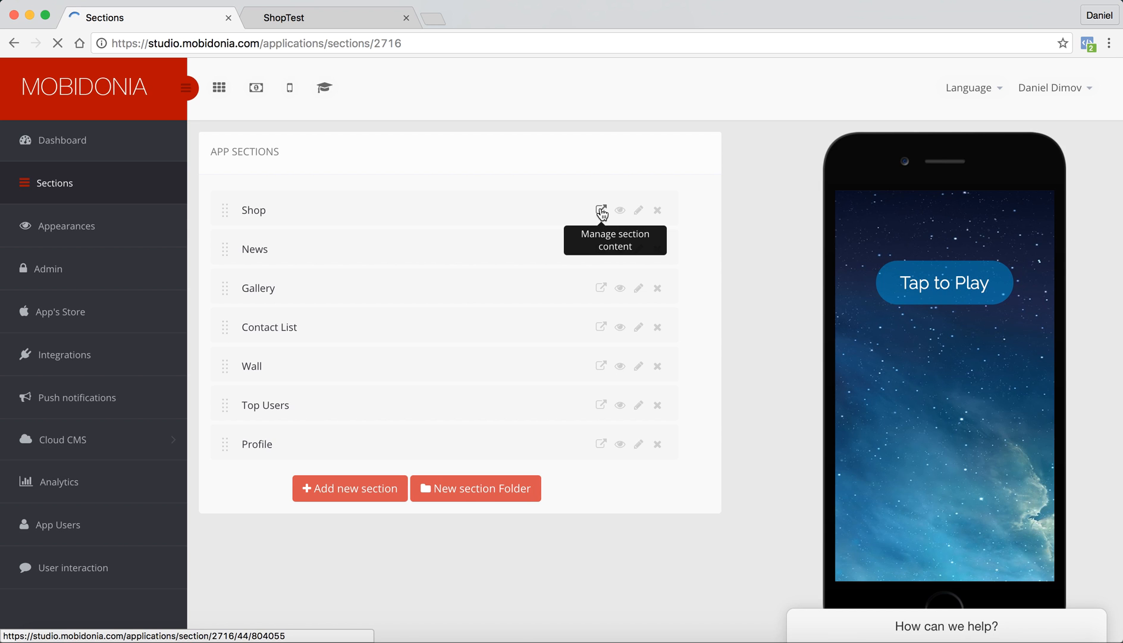
{"action": "left_click", "coordinate": [601, 209]}
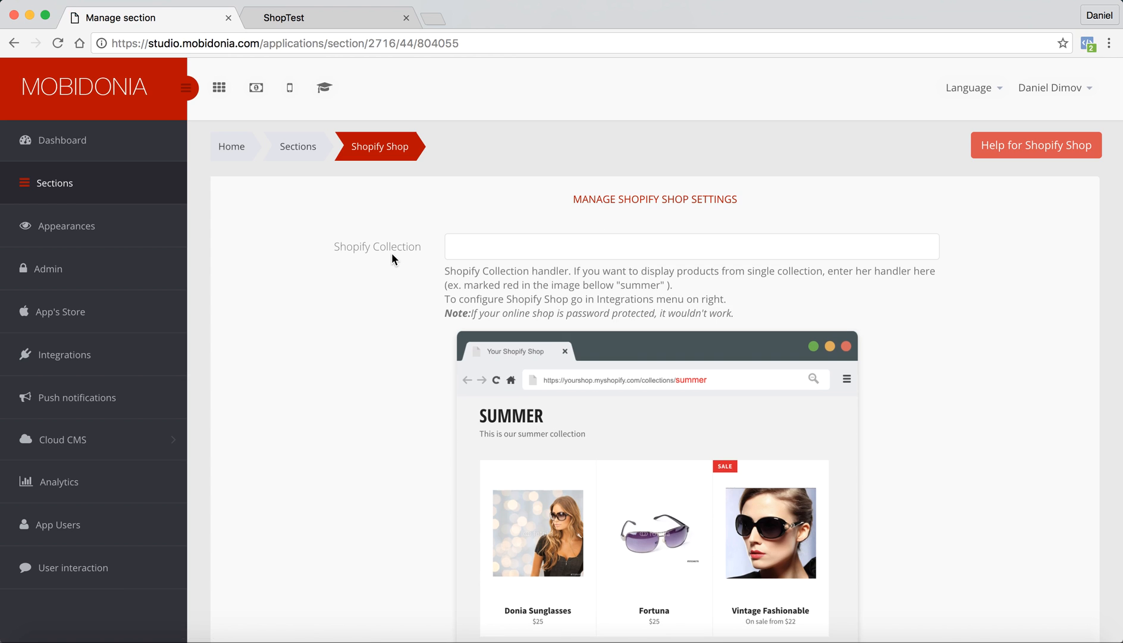
{"action": "double_click", "coordinate": [377, 247]}
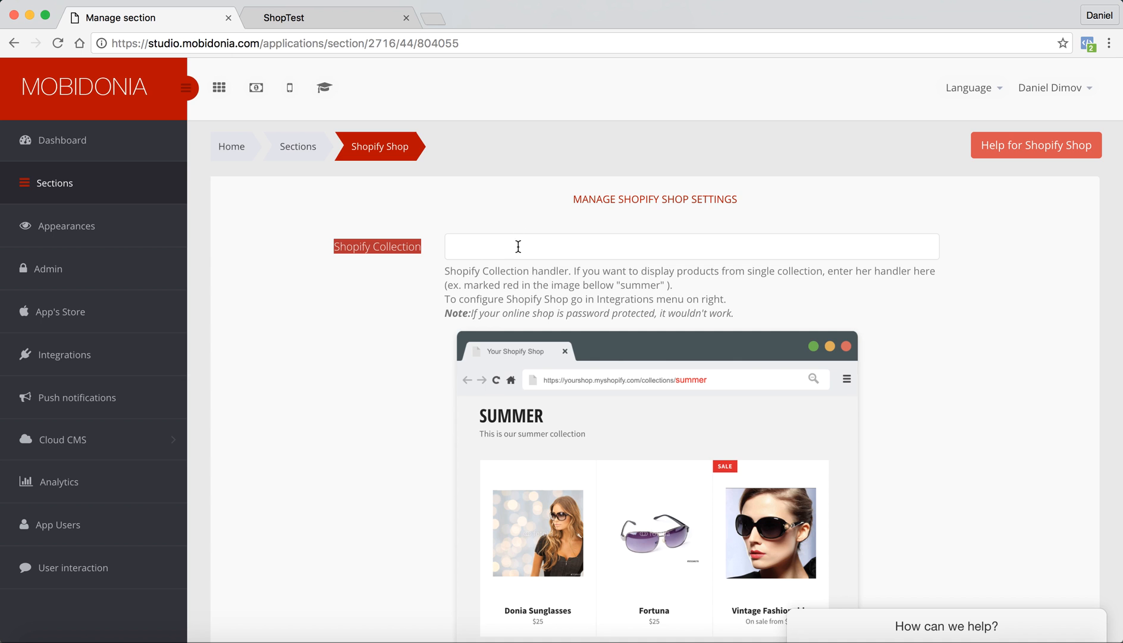
{"action": "mouse_move", "coordinate": [405, 317]}
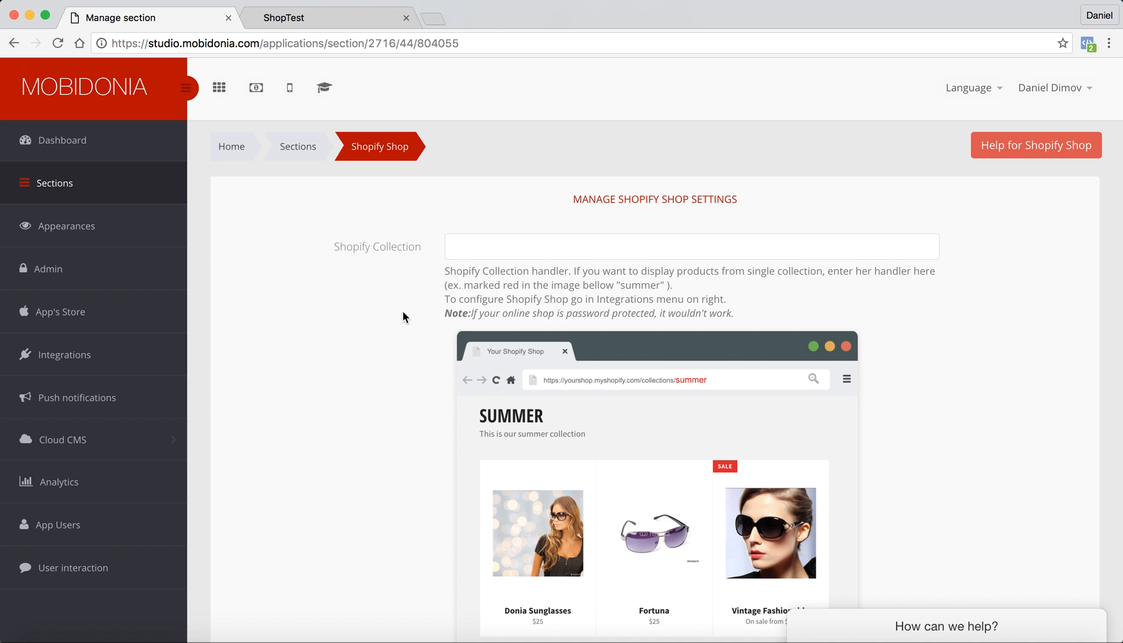
- Return to the app's Sections list
{"action": "left_click", "coordinate": [54, 183]}
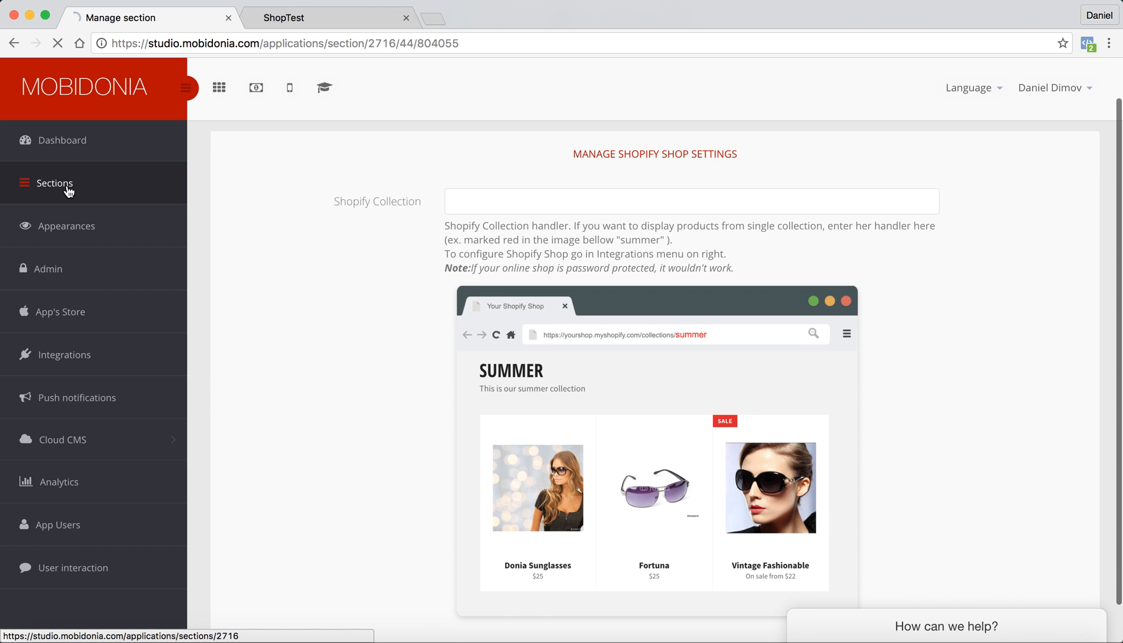
{"action": "left_click", "coordinate": [55, 184]}
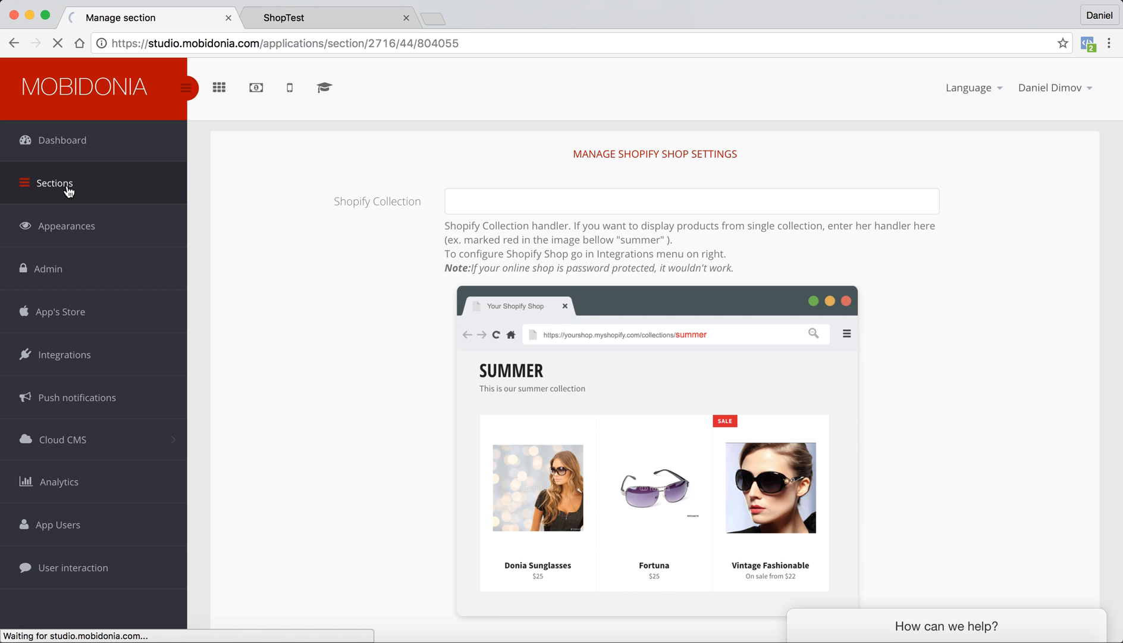
{"action": "left_click", "coordinate": [53, 184]}
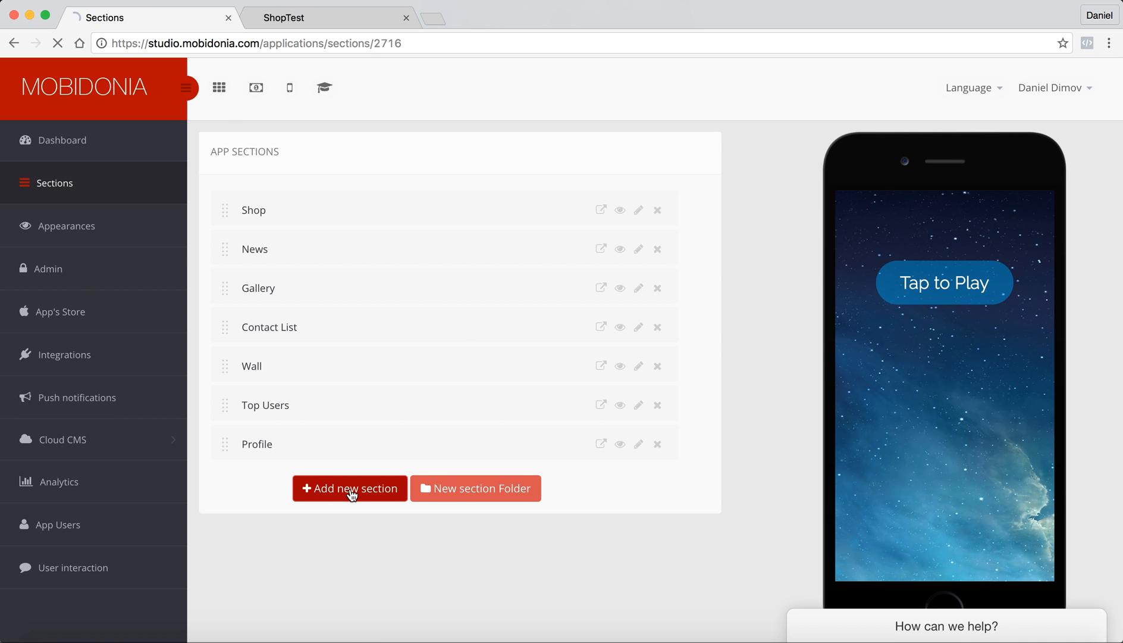
- Add a new Shopify Shop section to the app
{"action": "left_click", "coordinate": [350, 489]}
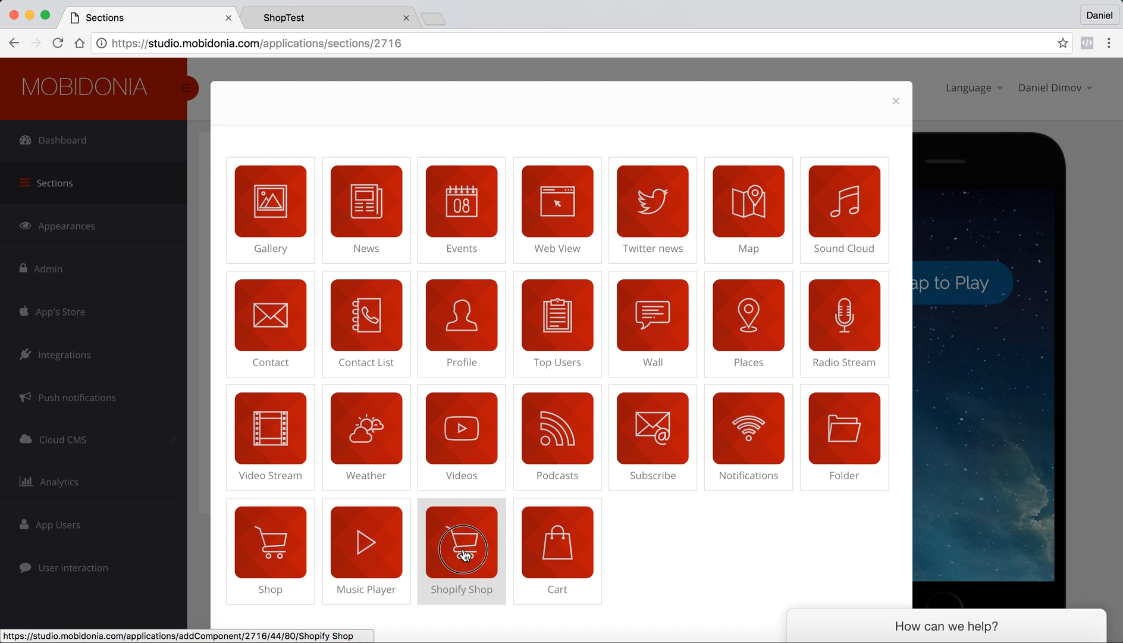
{"action": "left_click", "coordinate": [461, 542]}
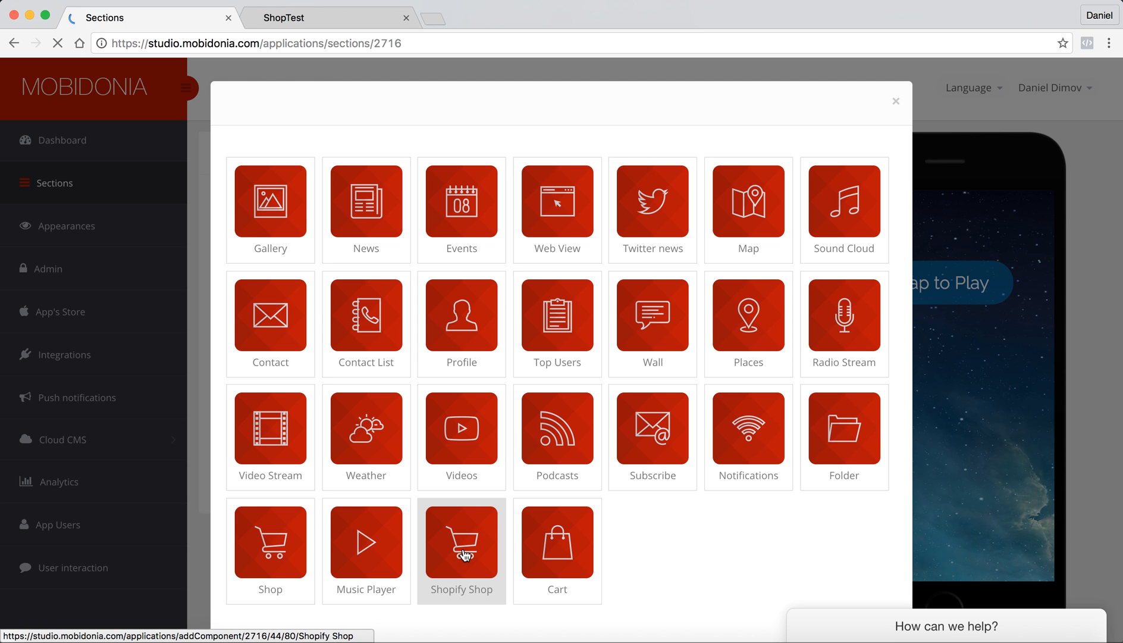
{"action": "left_click", "coordinate": [462, 542]}
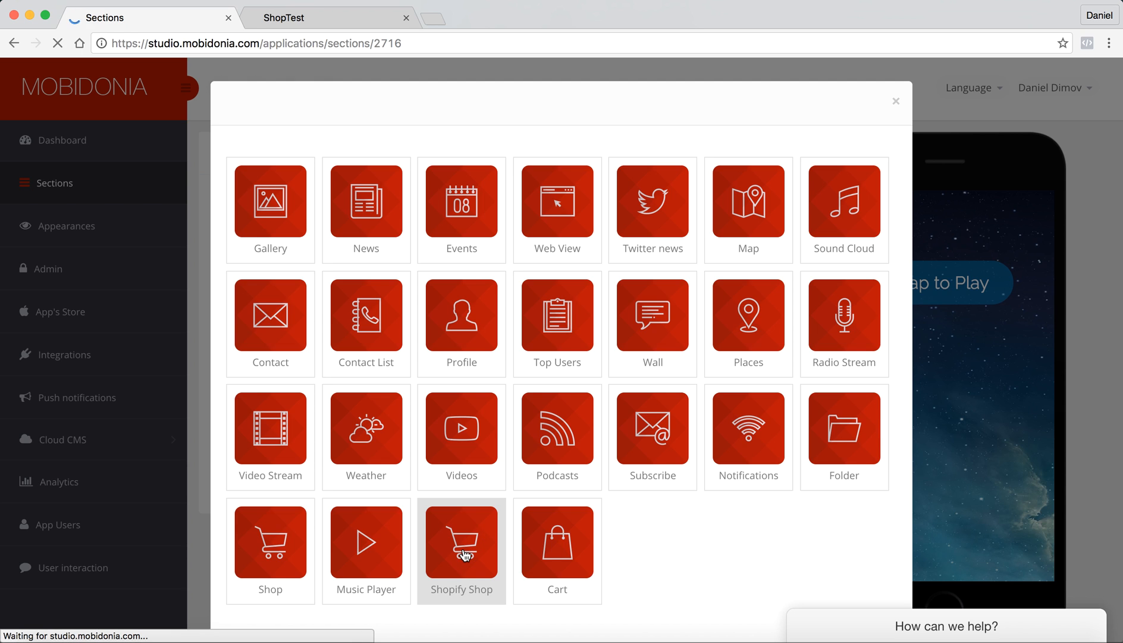
{"action": "left_click", "coordinate": [461, 542]}
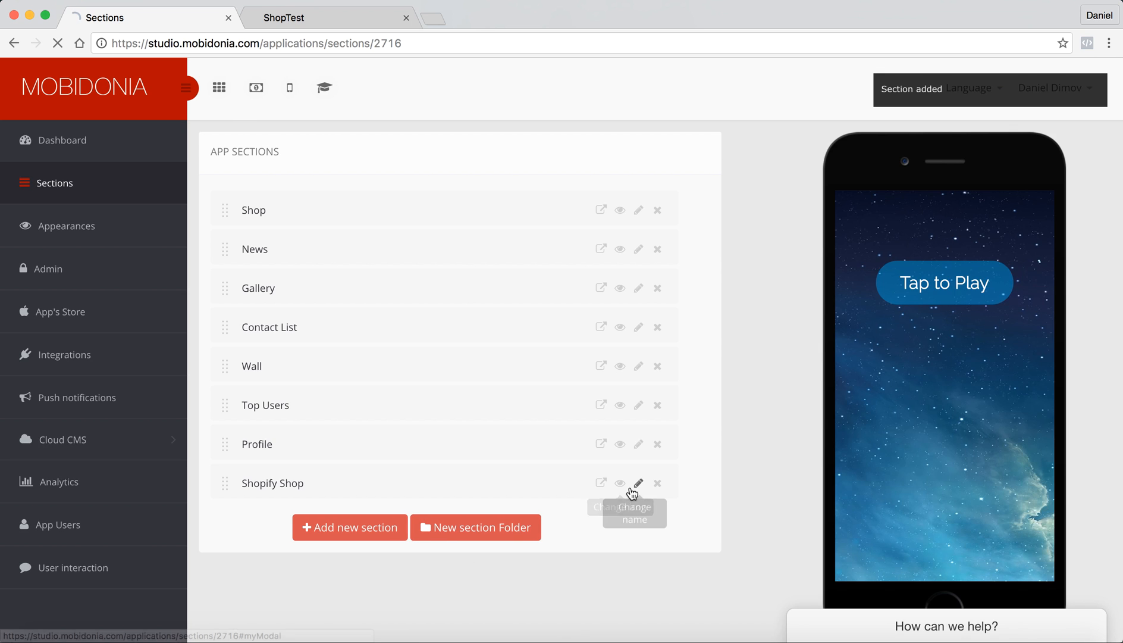
- Rename the new Shopify Shop section to Sunglasses and switch to the storefront tab
{"action": "left_click", "coordinate": [638, 482]}
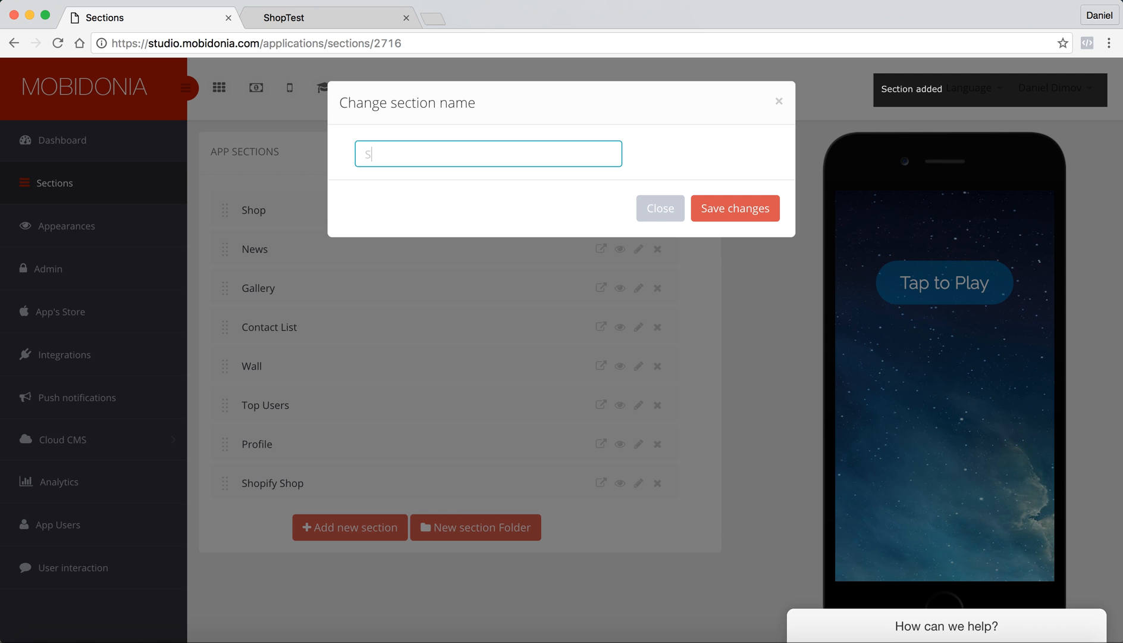
{"action": "type", "text": "ungla"}
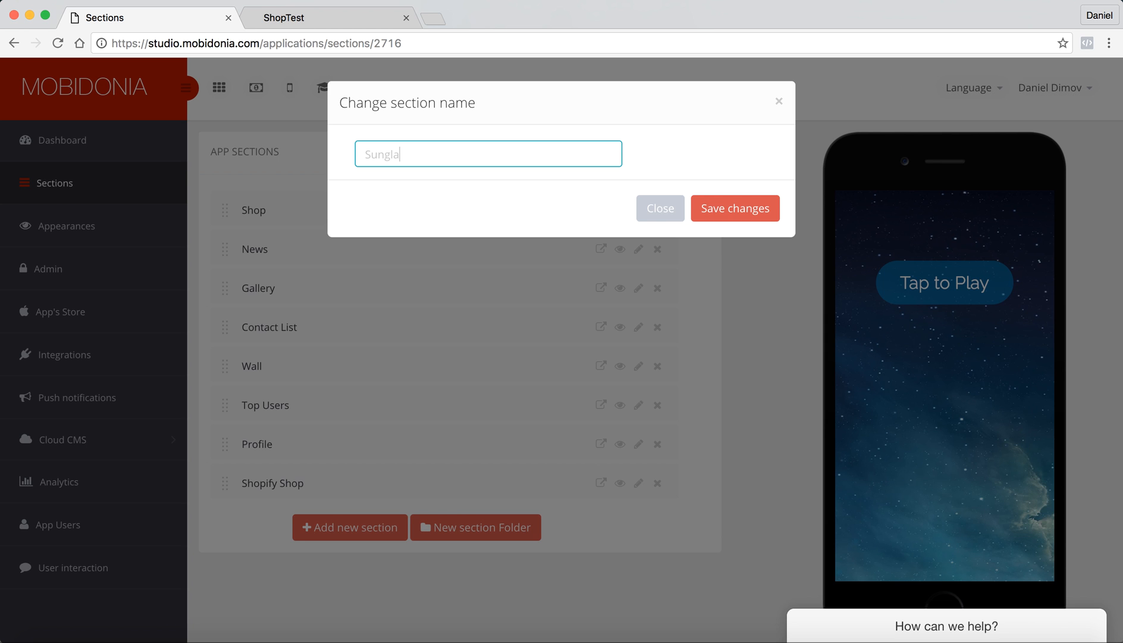
{"action": "left_click", "coordinate": [733, 208]}
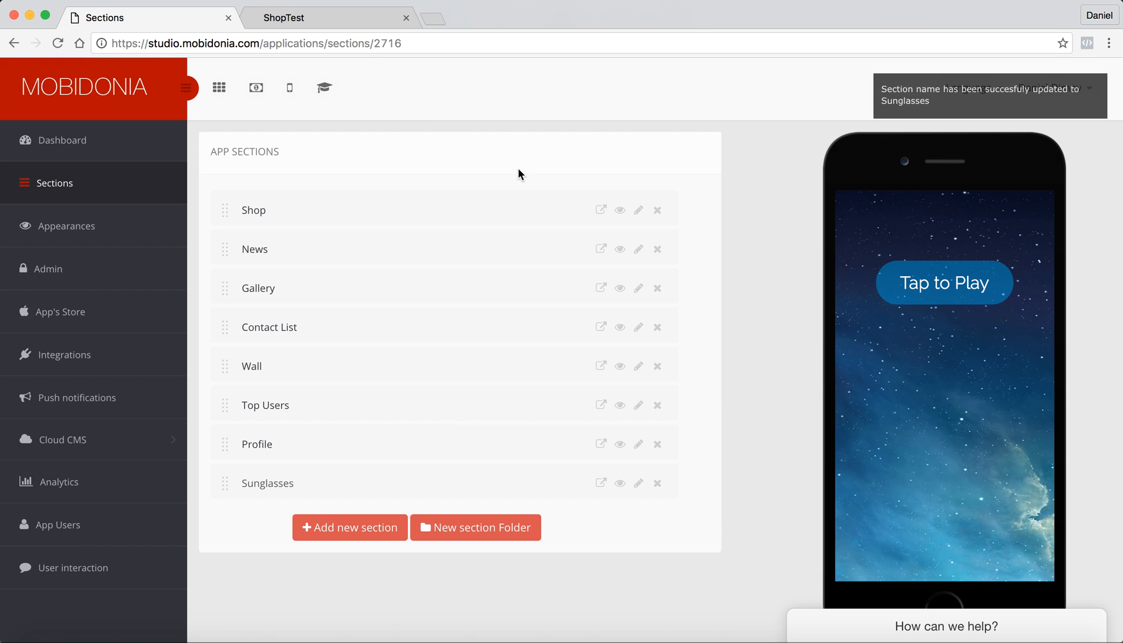
{"action": "left_click", "coordinate": [329, 16]}
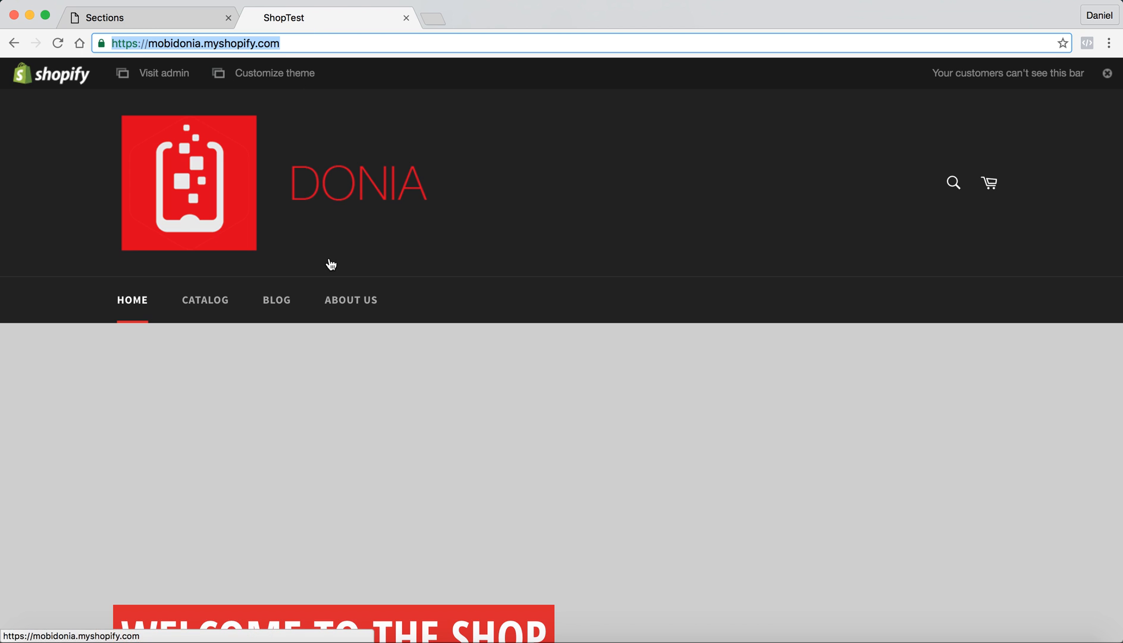
- View the storefront's Sunglasses collection page, then return to the section settings
{"action": "scroll", "scroll_direction": "down", "scroll_amount": 3}
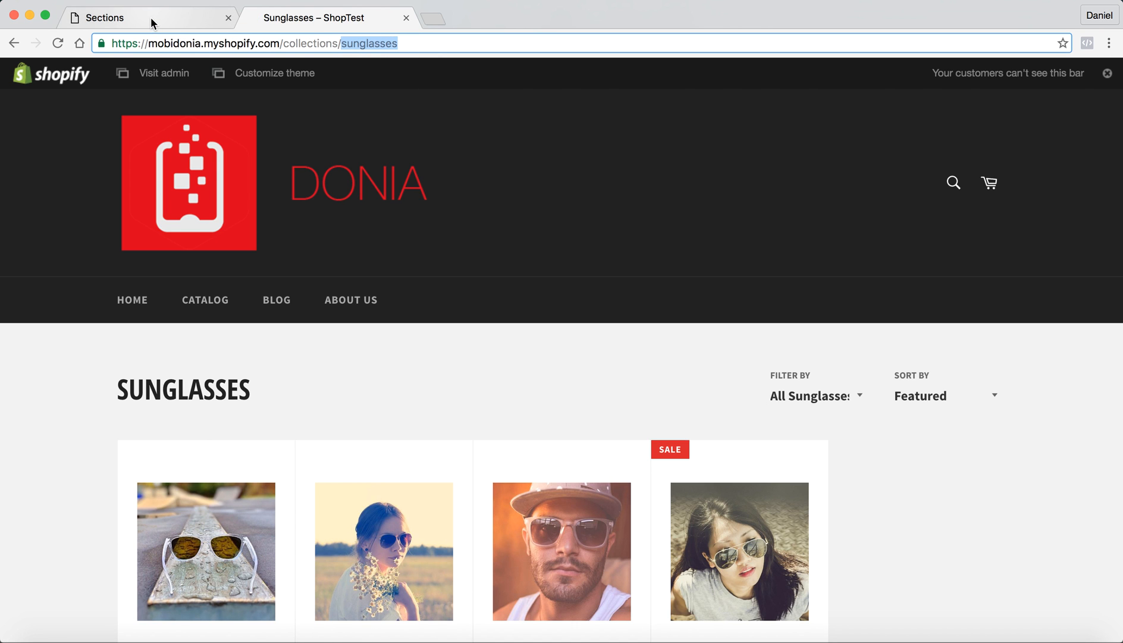
{"action": "left_click", "coordinate": [149, 17]}
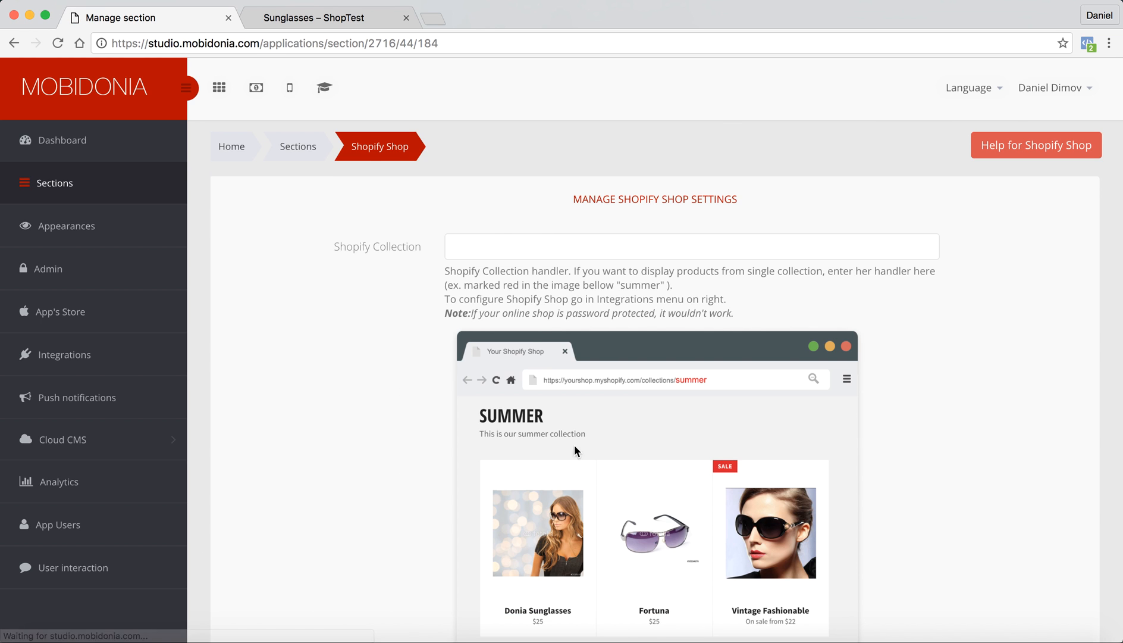
- Set the section's Shopify Collection field to 'sunglasses' and save it
{"action": "type", "text": "sunglasses"}
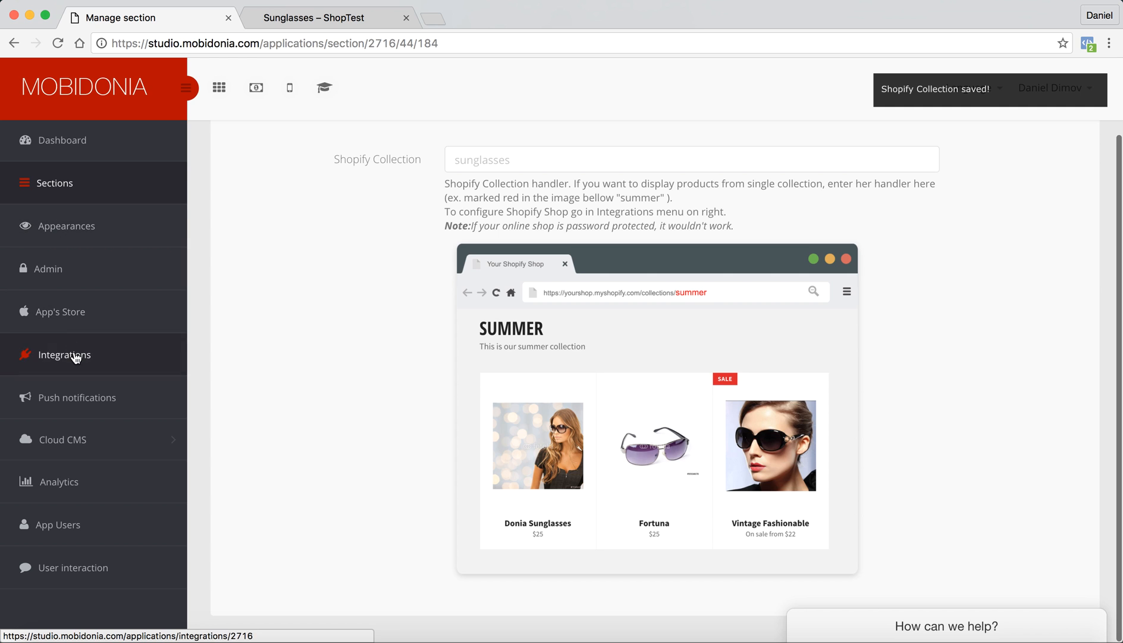
{"action": "left_click", "coordinate": [64, 355]}
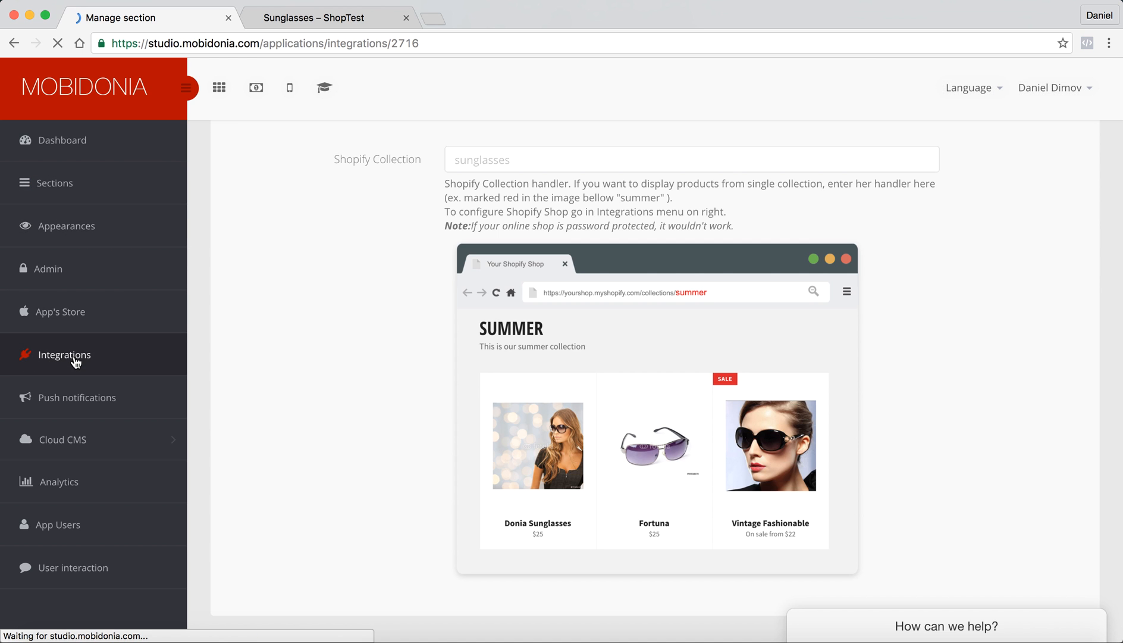
- In Collections Manager, untick Display for the All collection so it is hidden
{"action": "left_click", "coordinate": [865, 204]}
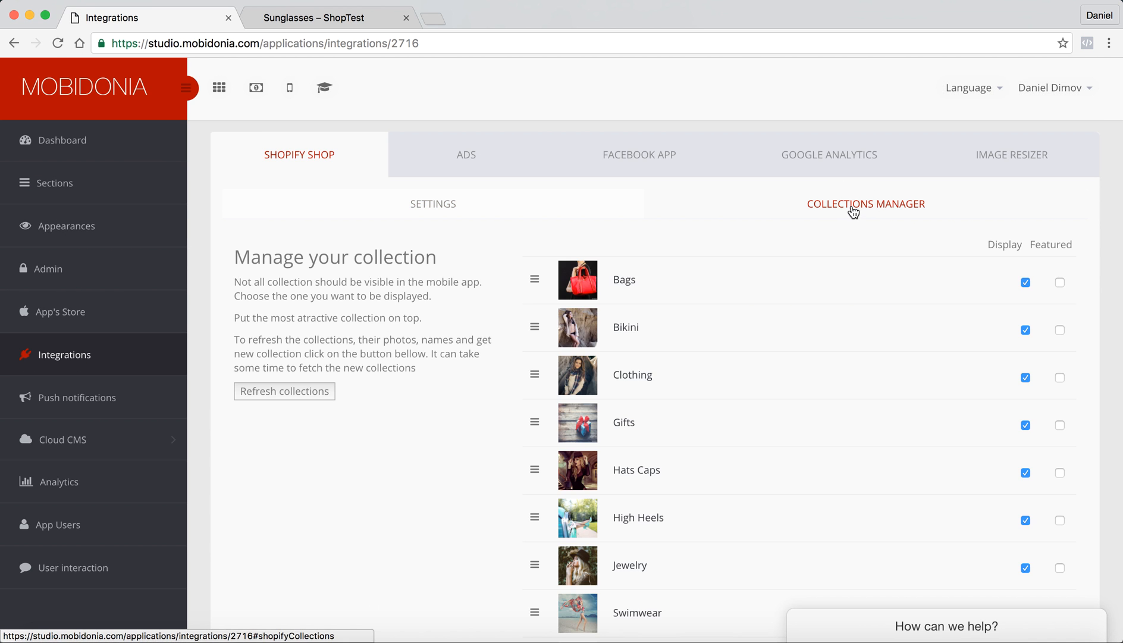
{"action": "scroll", "scroll_direction": "down", "scroll_amount": 3}
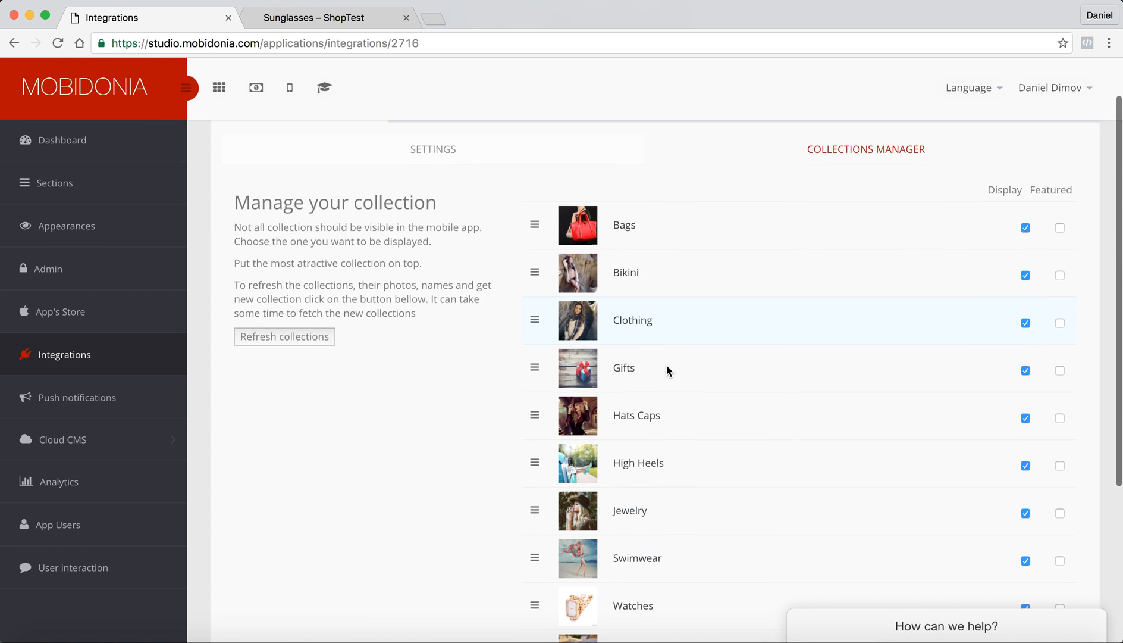
{"action": "scroll", "scroll_direction": "down", "scroll_amount": 3}
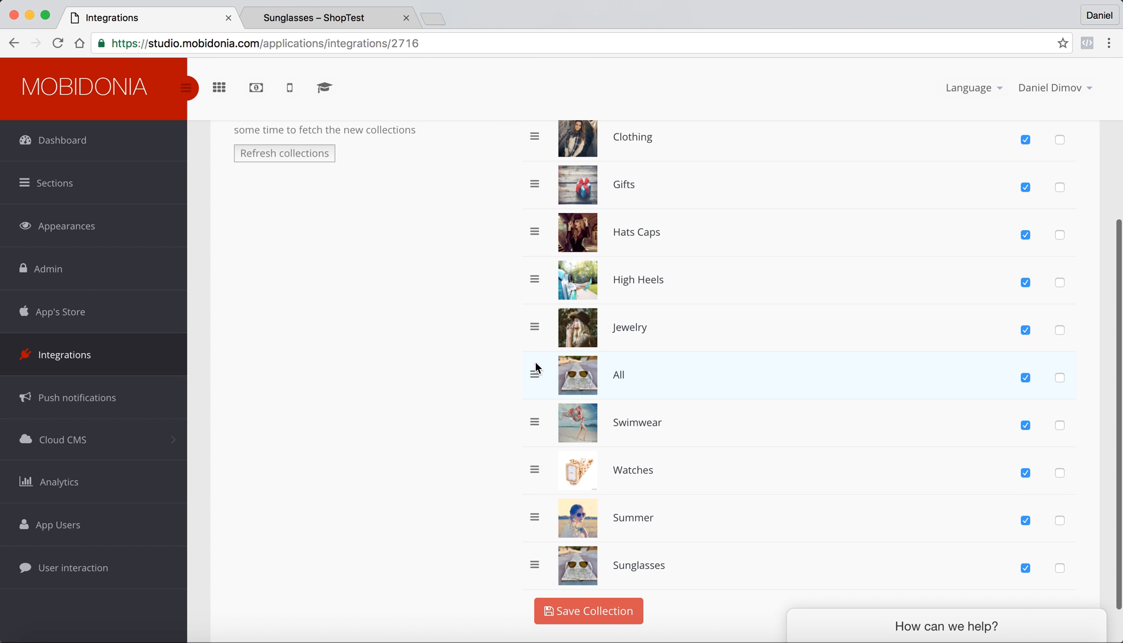
{"action": "left_click", "coordinate": [1026, 377]}
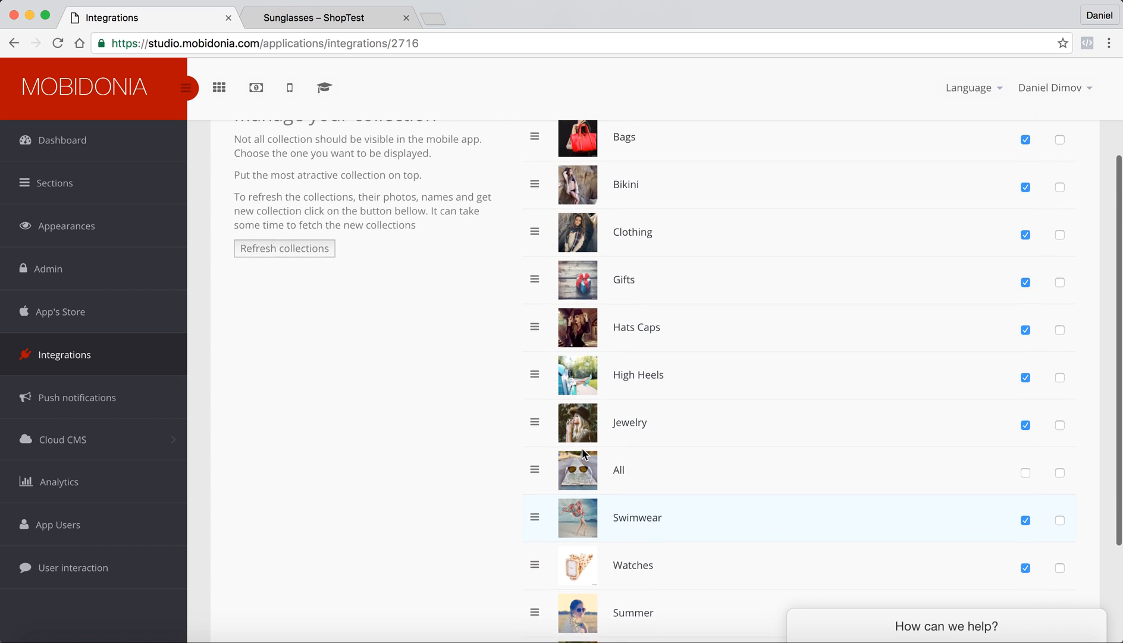
{"action": "scroll", "scroll_direction": "up", "scroll_amount": 3}
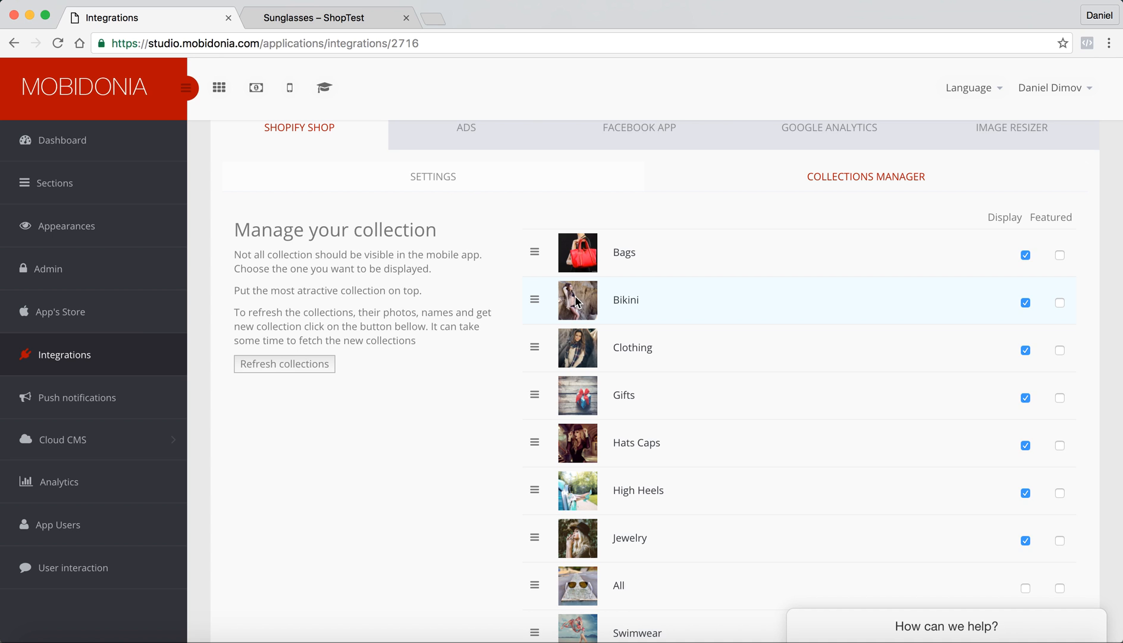
{"action": "mouse_move", "coordinate": [315, 369]}
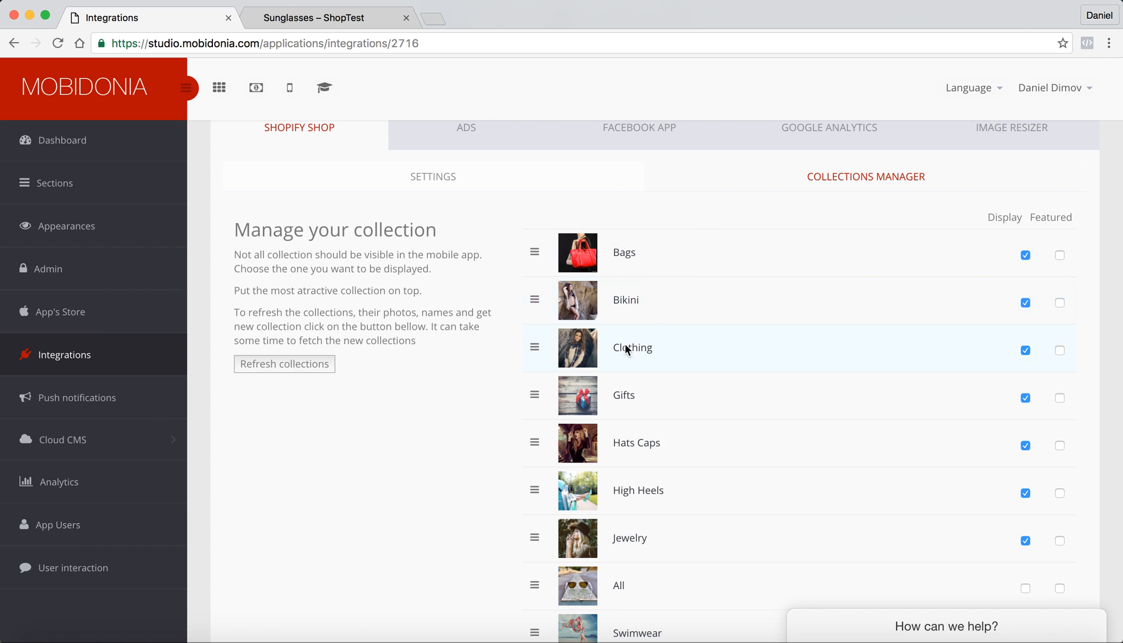
{"action": "scroll", "scroll_direction": "down", "scroll_amount": 3}
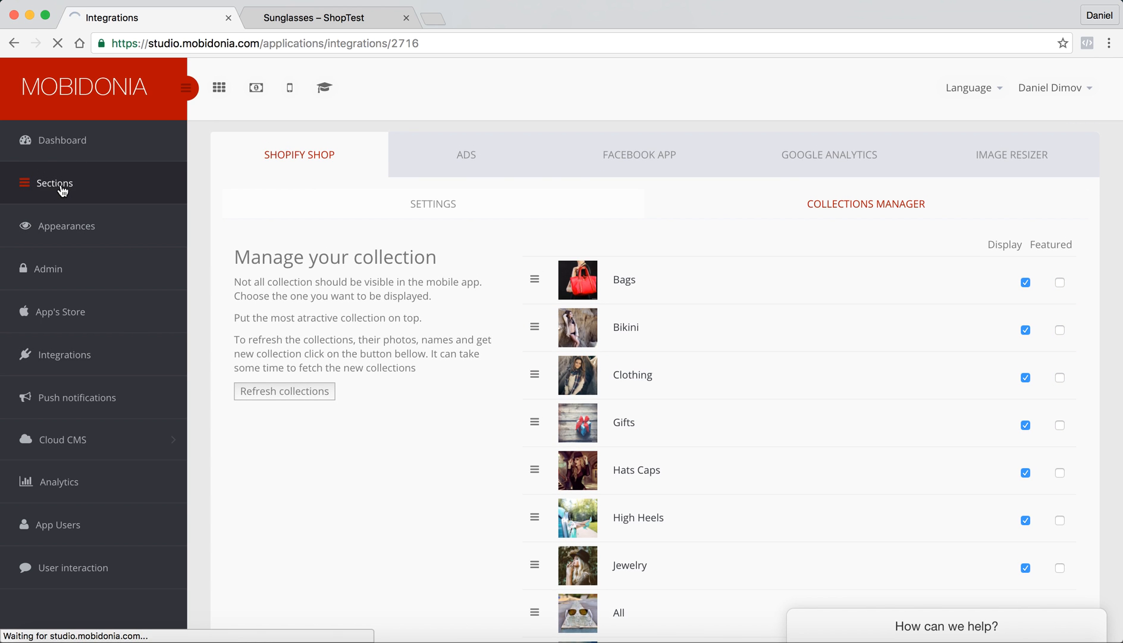
- Start the live phone preview from the Sections page
{"action": "left_click", "coordinate": [52, 183]}
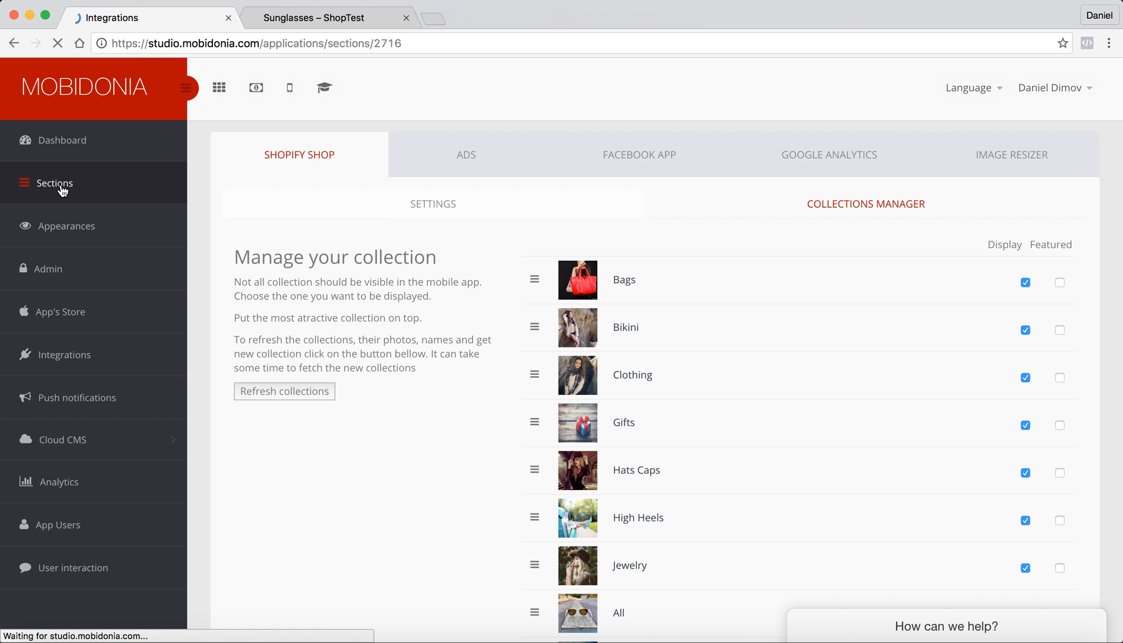
{"action": "left_click", "coordinate": [53, 183]}
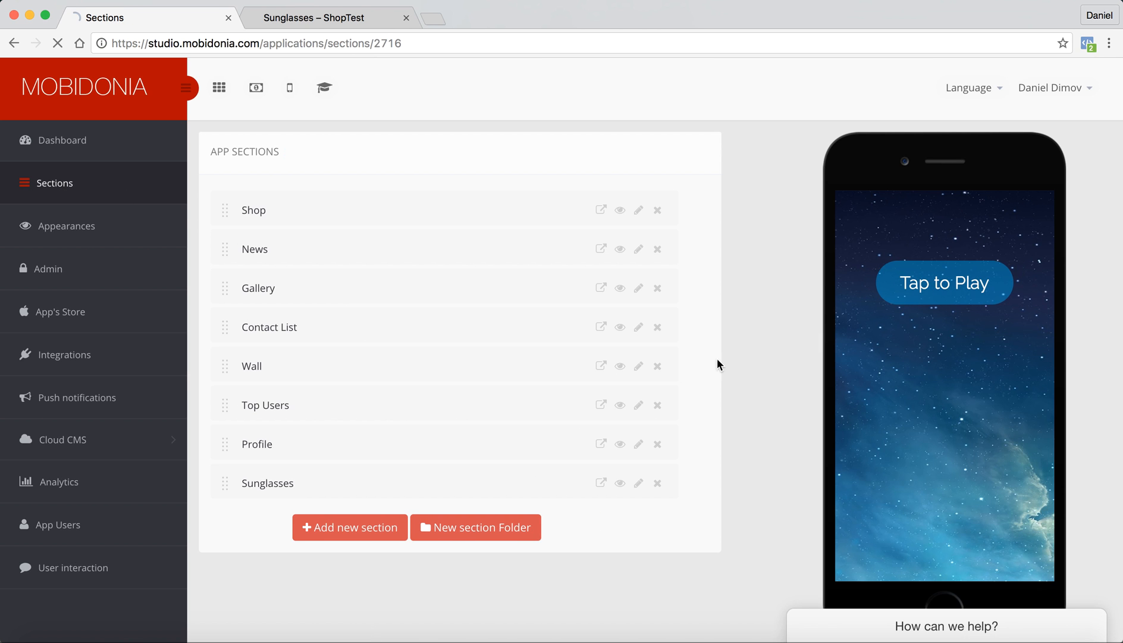
{"action": "left_click", "coordinate": [943, 282]}
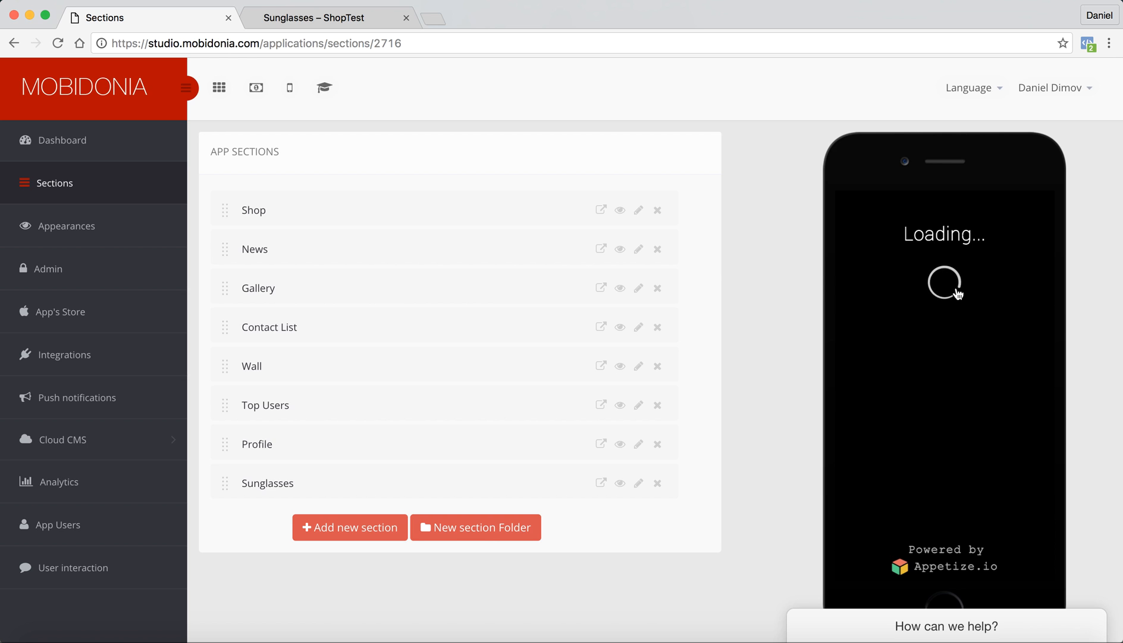
{"action": "scroll", "scroll_direction": "down", "scroll_amount": 3}
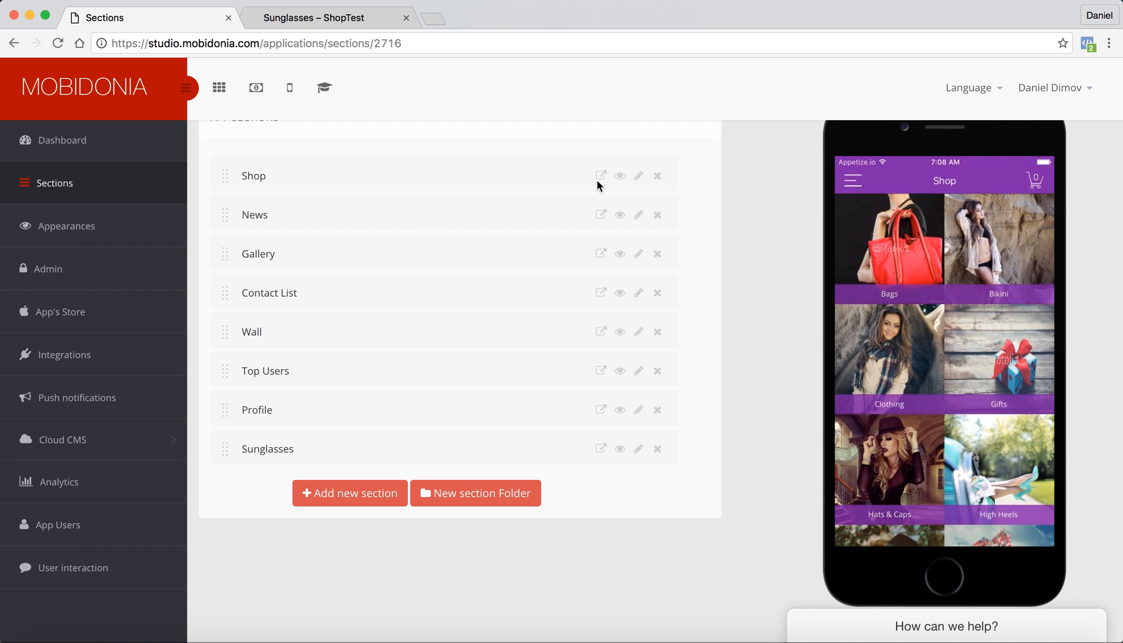
{"action": "scroll", "scroll_direction": "down", "scroll_amount": 3}
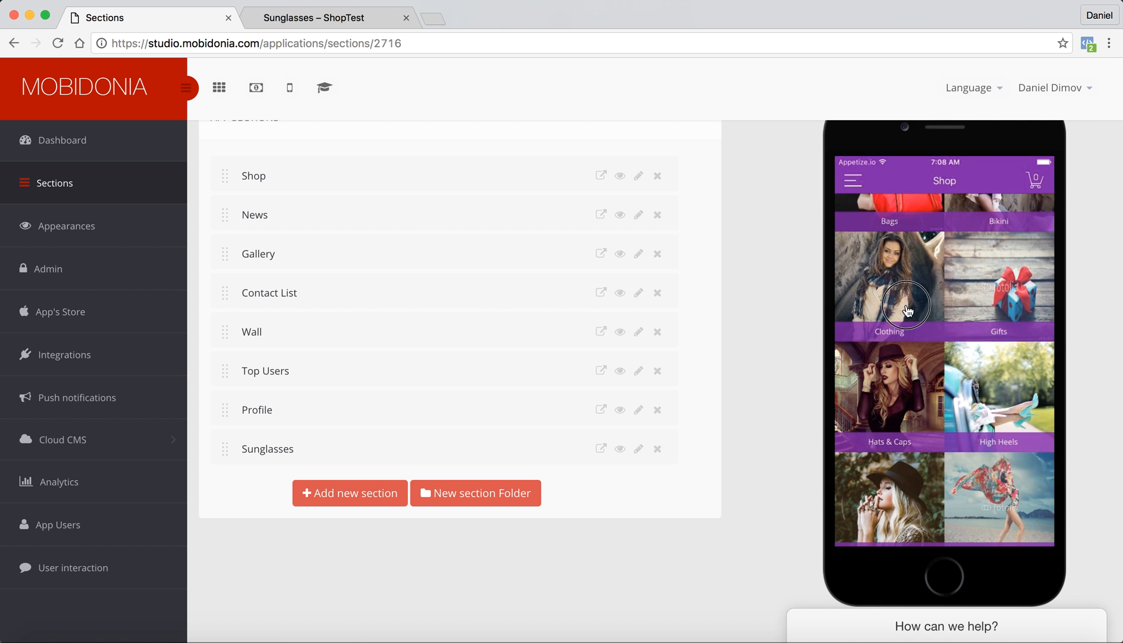
{"action": "scroll", "scroll_direction": "down", "scroll_amount": 3}
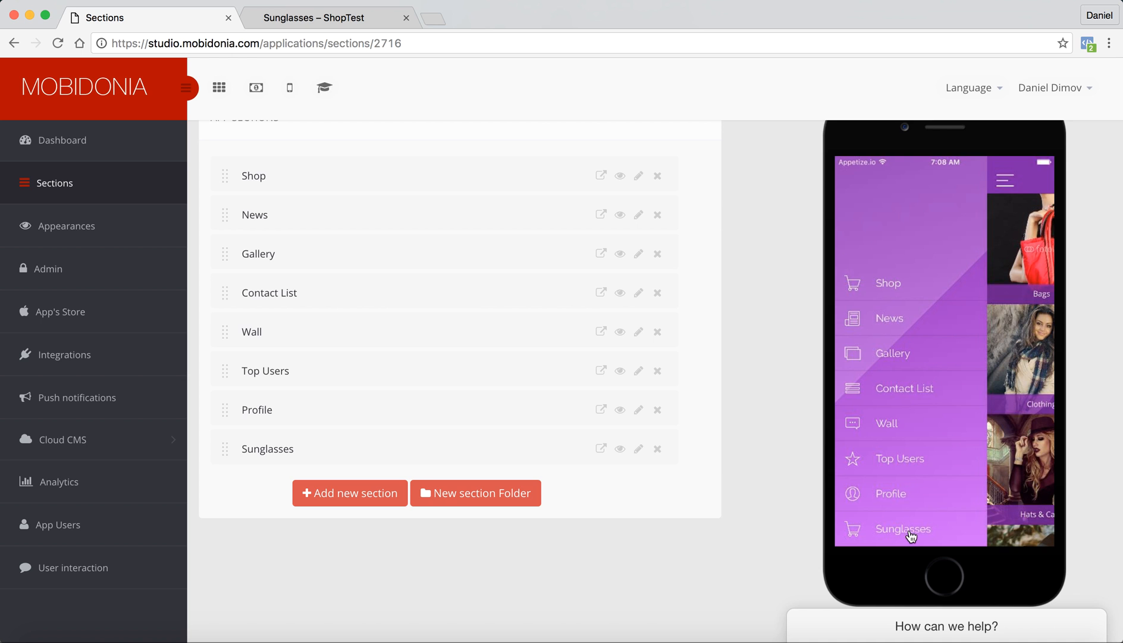
- Browse the Sunglasses section in the preview and view the Donia Sunglasses product details
{"action": "left_click", "coordinate": [903, 528]}
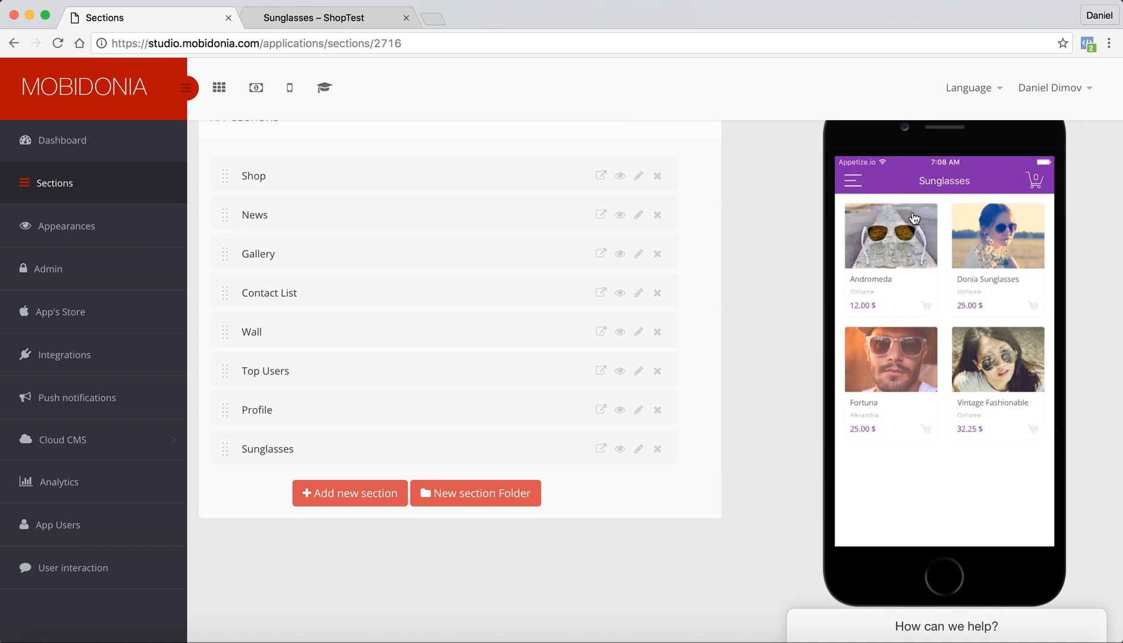
{"action": "mouse_move", "coordinate": [936, 281]}
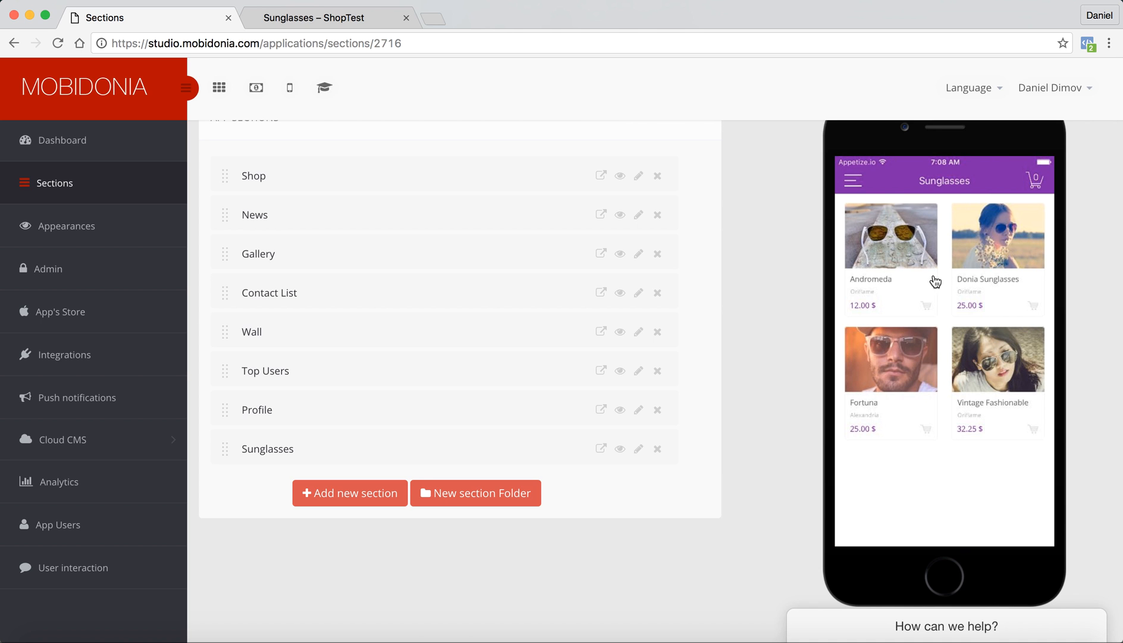
{"action": "mouse_move", "coordinate": [993, 258]}
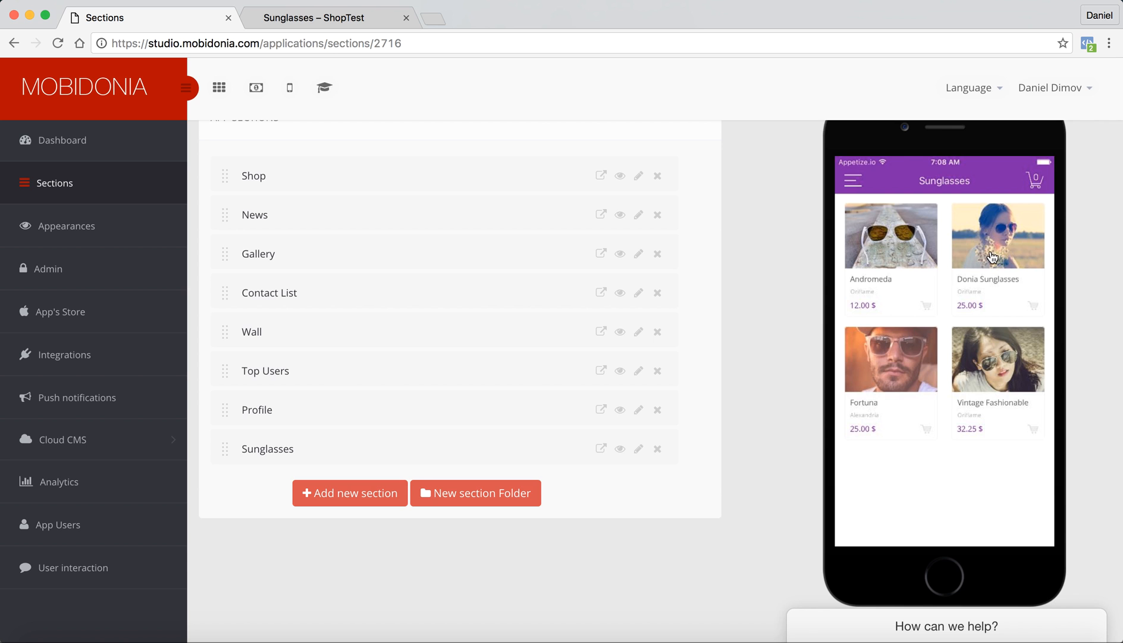
{"action": "left_click", "coordinate": [998, 236]}
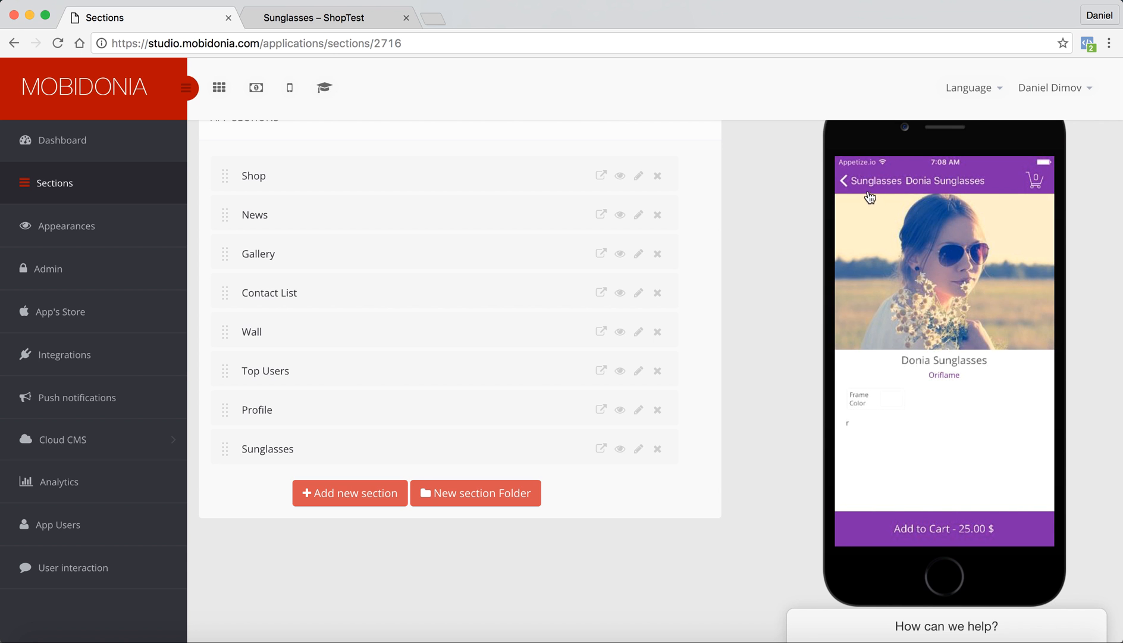
{"action": "left_click", "coordinate": [845, 180]}
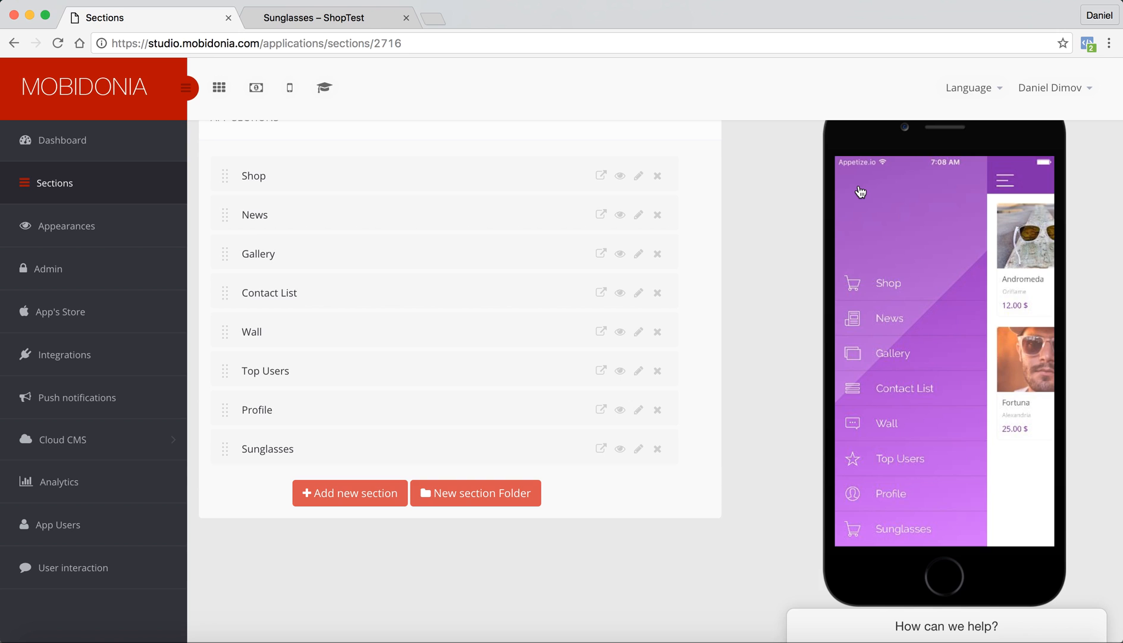